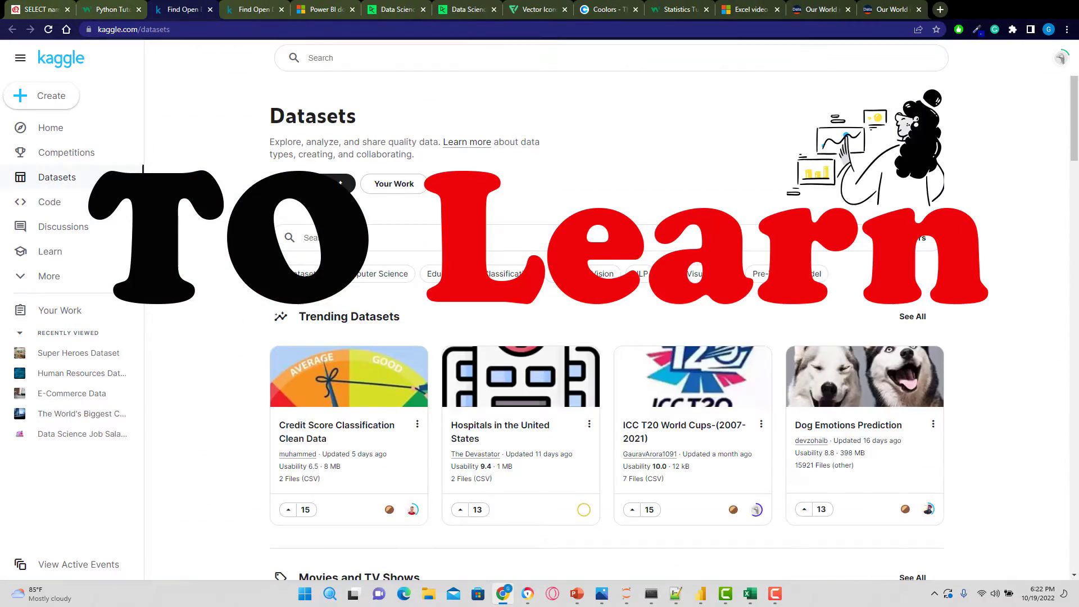
# Step: Browse Kaggle Datasets and DataCamp Cheat Sheets, ending on SQLZoo's staged SQL Tutorial
pyautogui.click(324, 9)
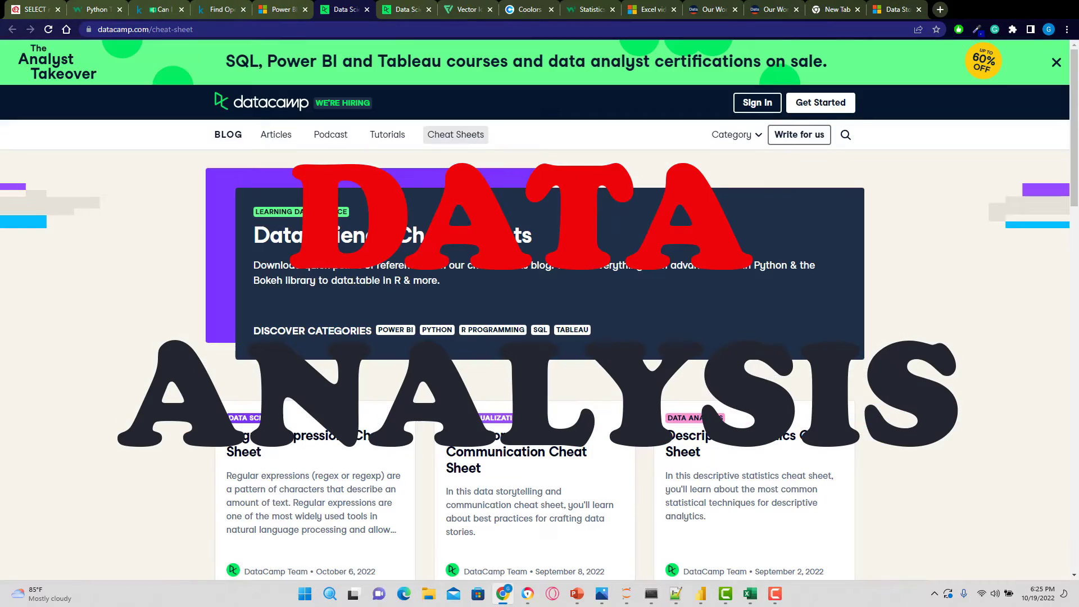
pyautogui.click(100, 9)
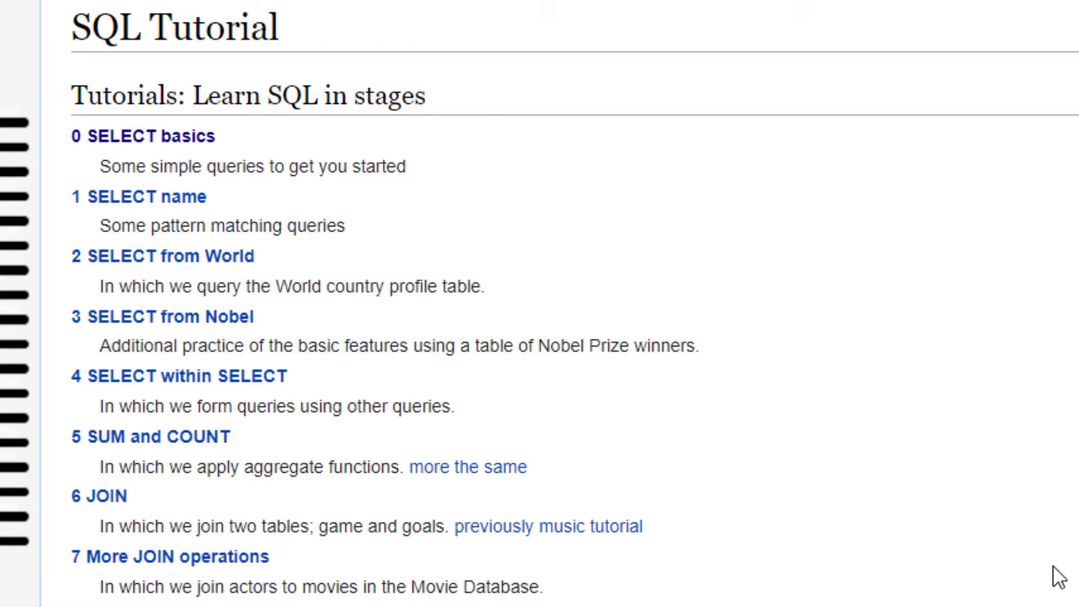
# Step: View SQLZoo's LIKE pattern-matching exercises, then switch to the W3Schools Python Tutorial
pyautogui.click(141, 196)
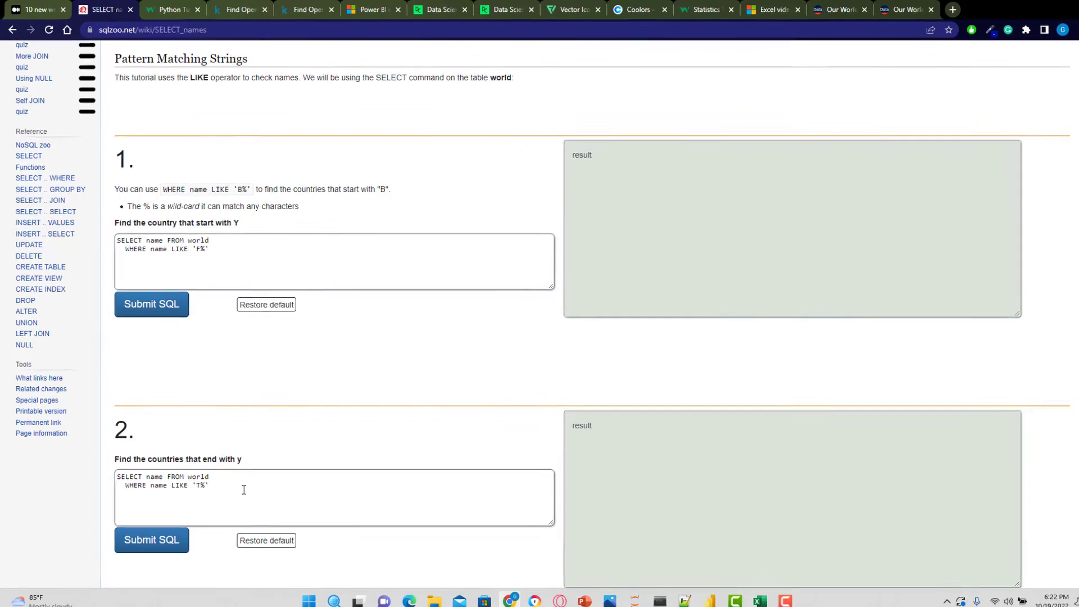
pyautogui.click(170, 9)
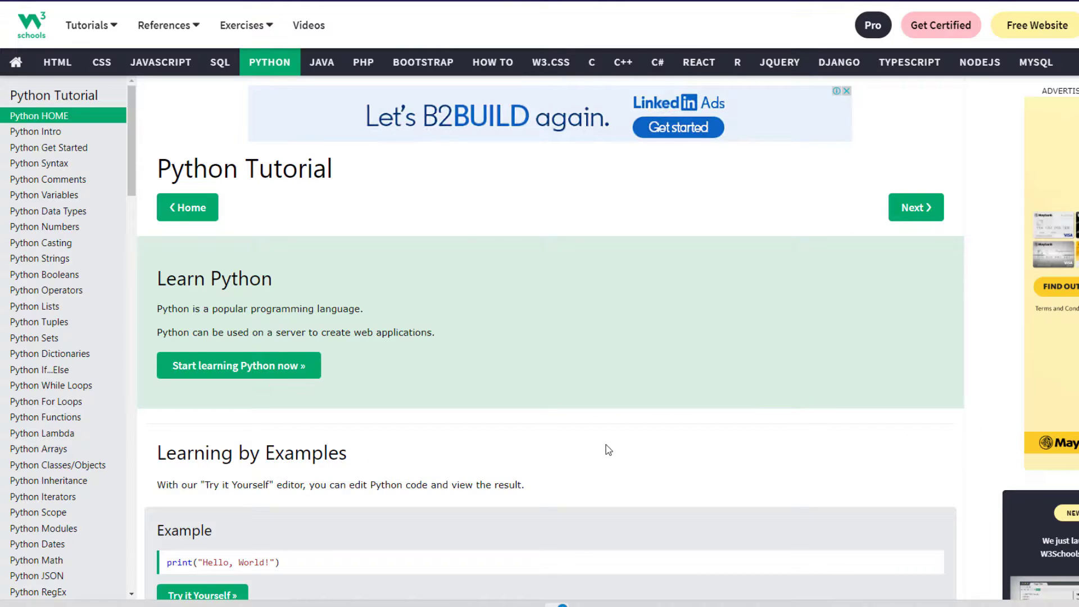
# Step: Open the W3Schools 'Try it Yourself' editor for the intro example, then go to Kaggle Datasets
pyautogui.scroll(-3)
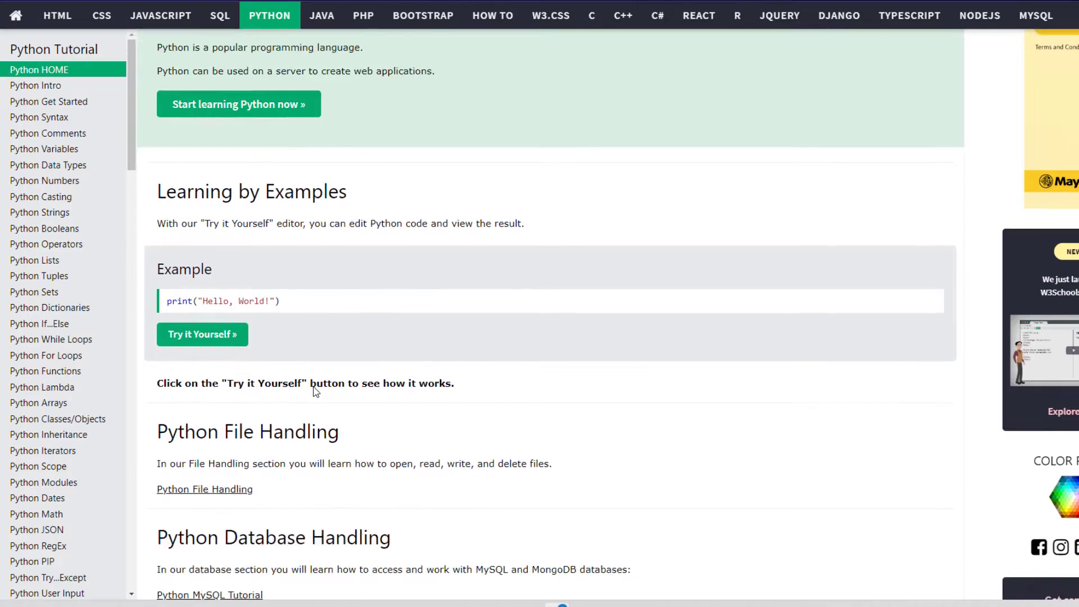
pyautogui.scroll(-3)
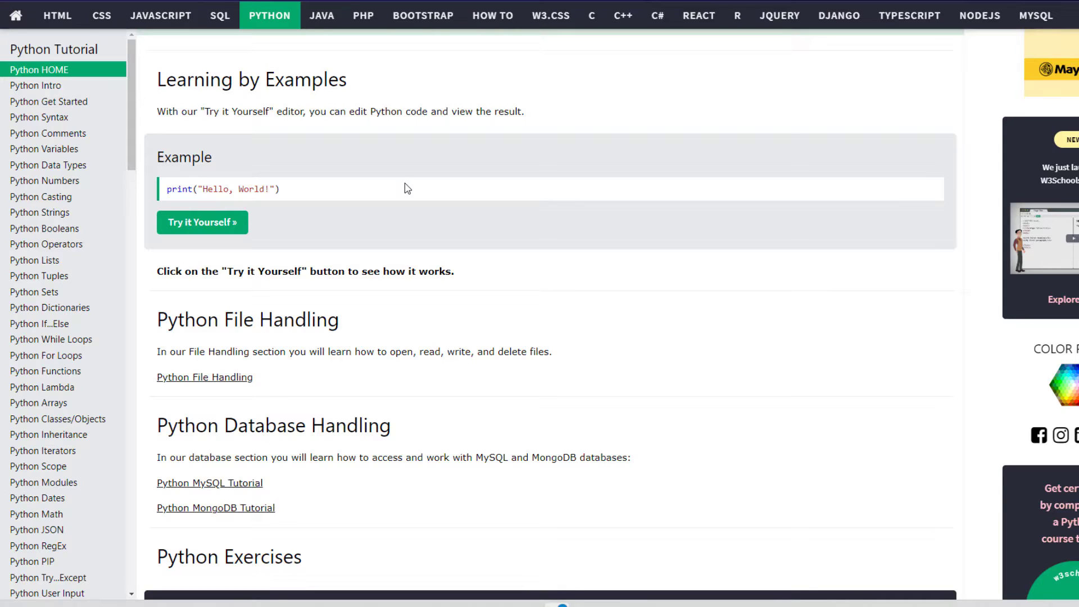
pyautogui.click(34, 86)
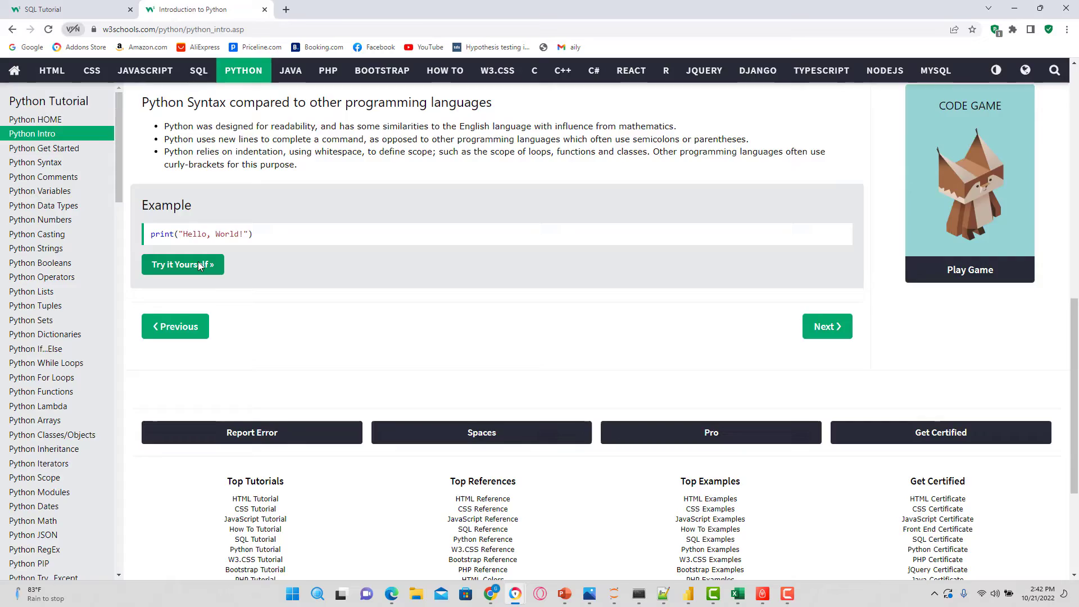
pyautogui.click(181, 264)
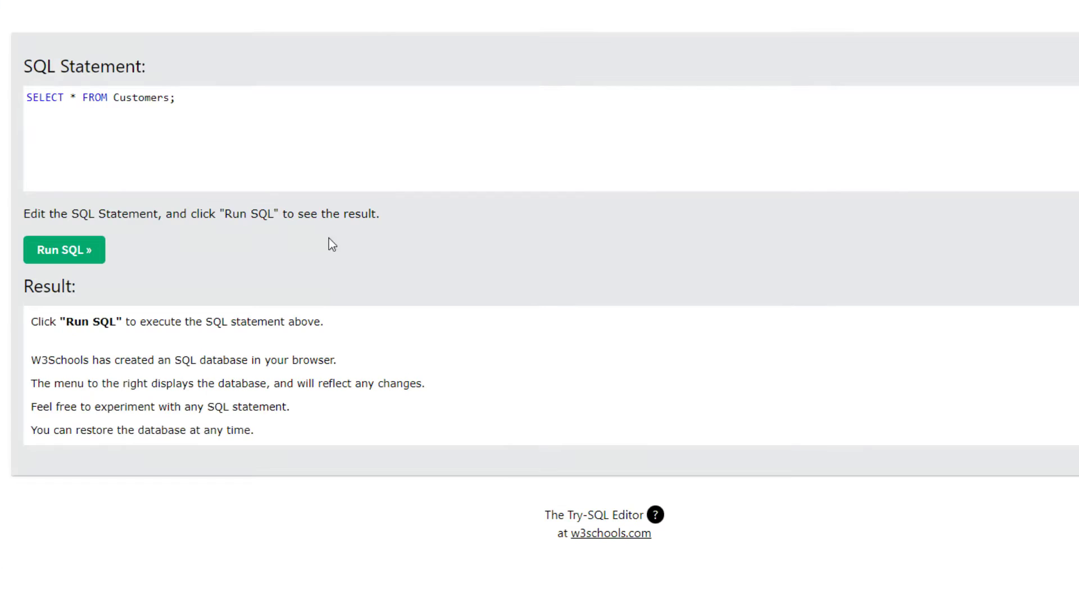
pyautogui.click(64, 249)
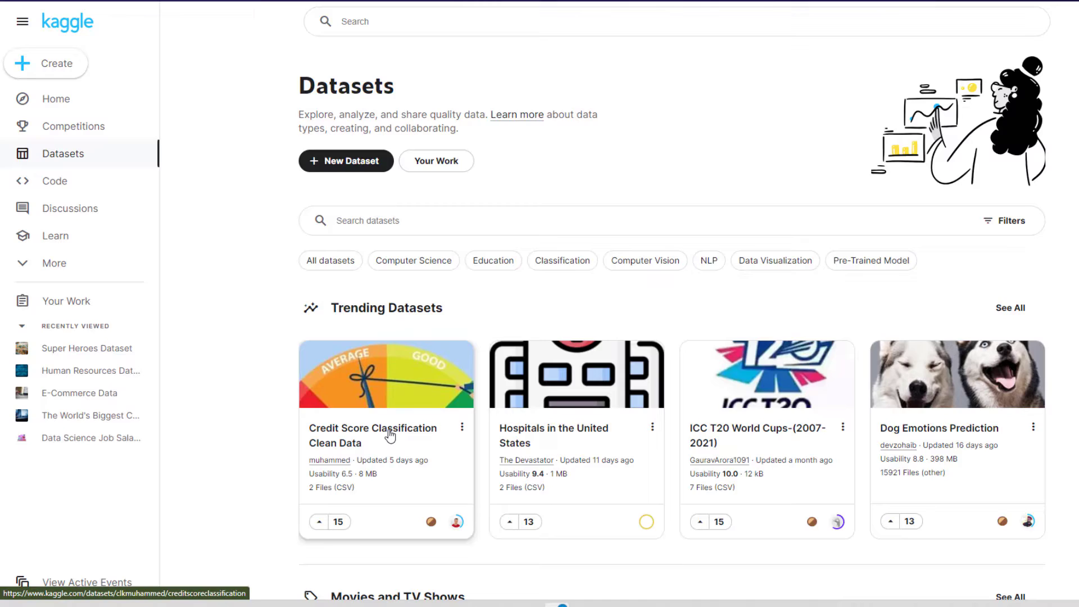
# Step: Preview test.csv in Kaggle's Credit Score Classification Clean Data, then open Power BI's gallery
pyautogui.click(372, 436)
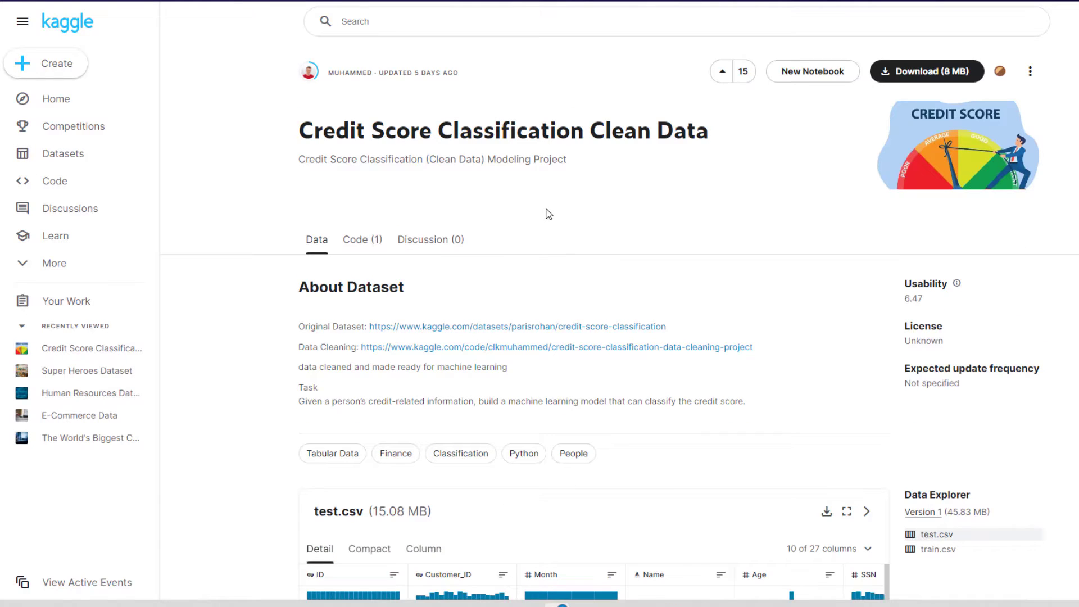
pyautogui.scroll(-3)
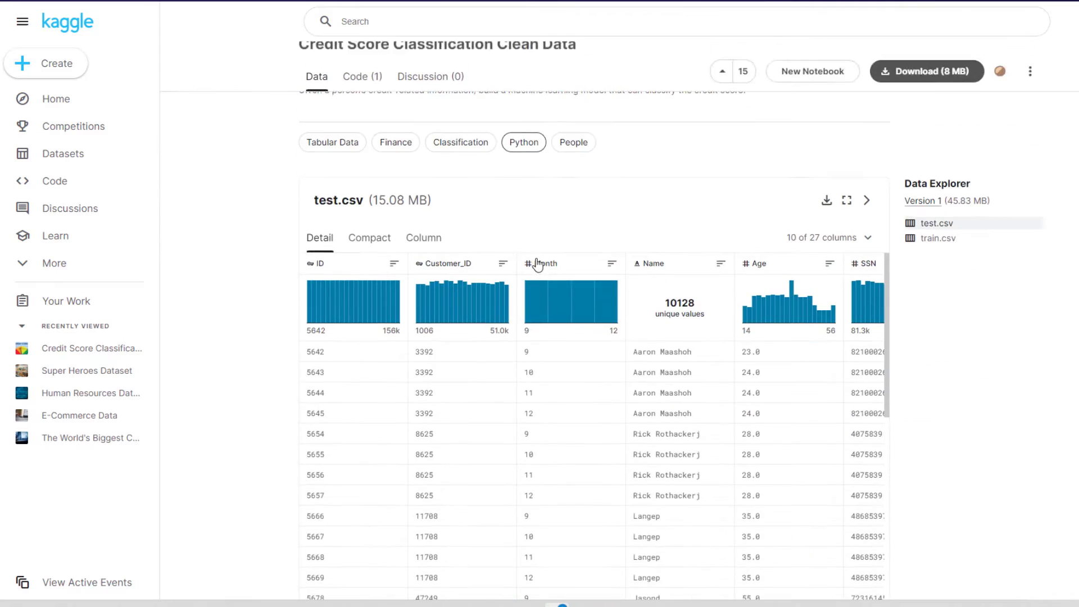
pyautogui.scroll(3)
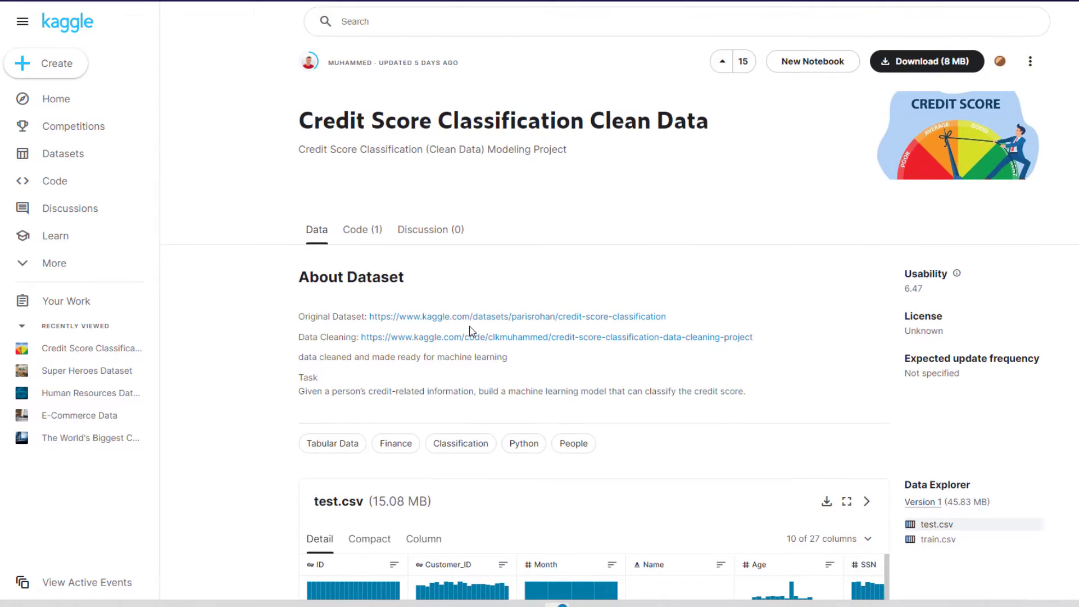
pyautogui.click(362, 230)
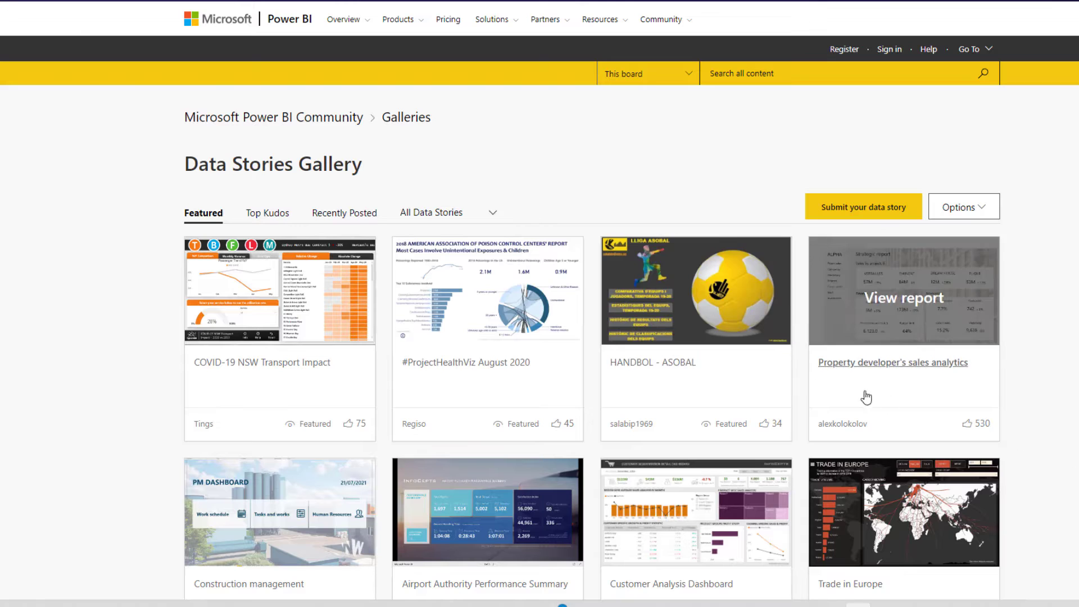
# Step: View the Isolation Forest outlier report, then go to DataCamp Data Science Cheat Sheets
pyautogui.scroll(-3)
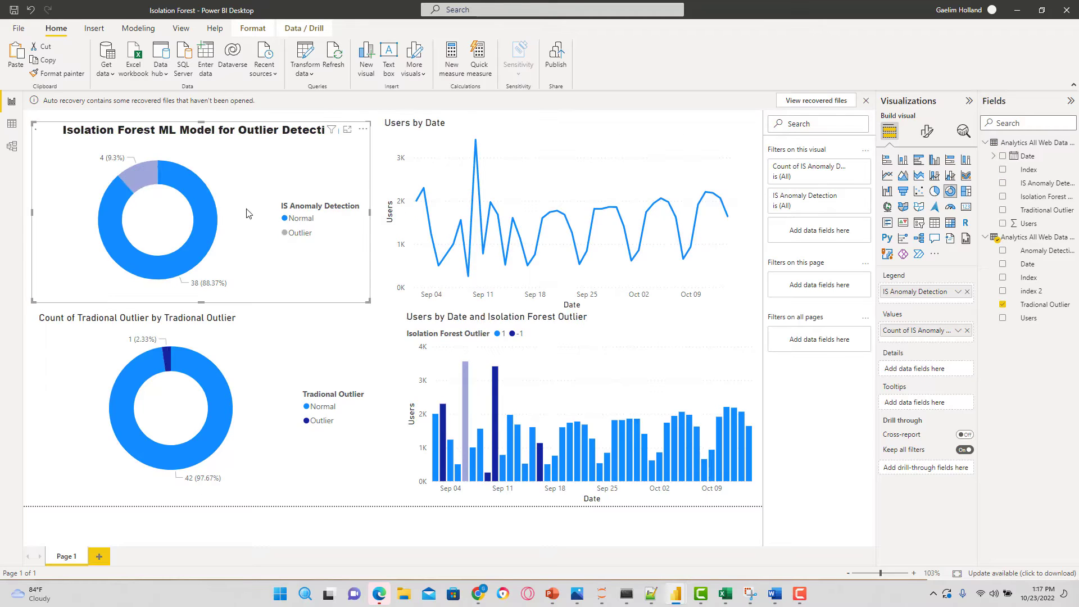
pyautogui.click(574, 218)
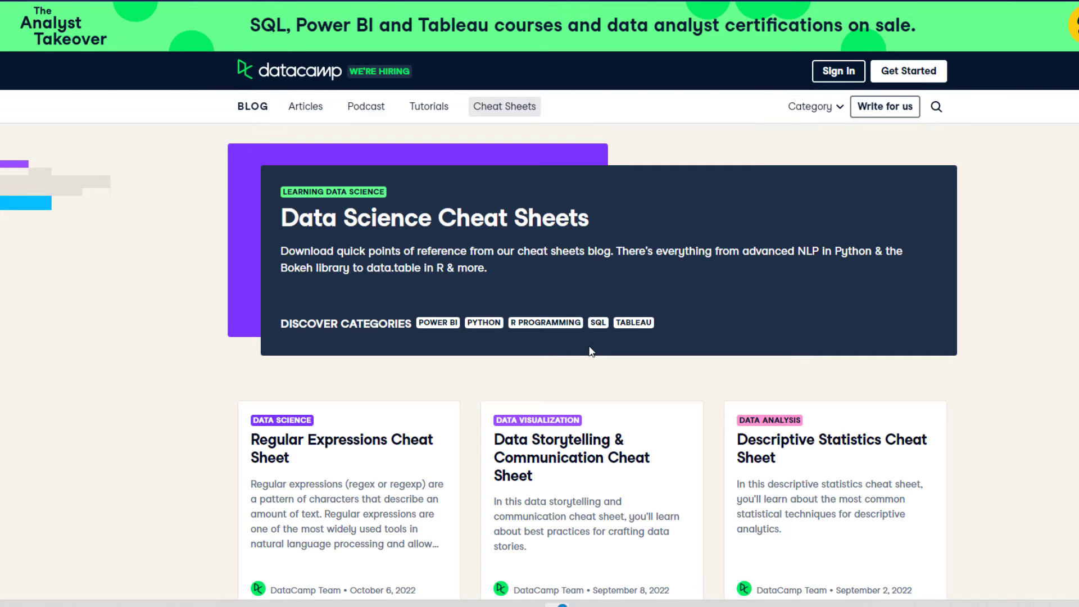
# Step: Open the Data Storytelling cheat sheet and submit 'All of the above' for What can Excel do?
pyautogui.click(832, 448)
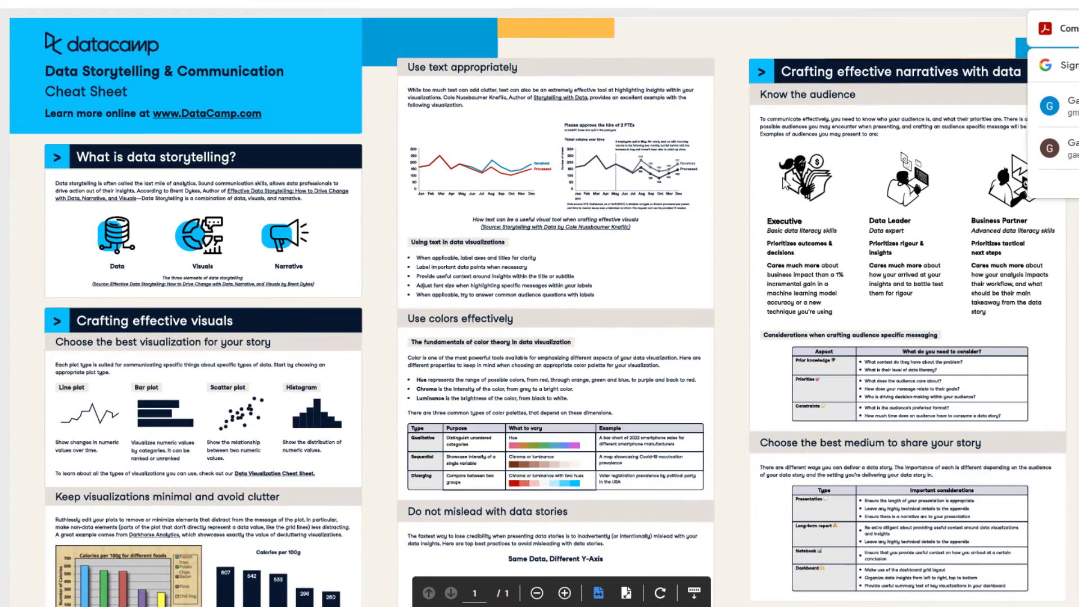
pyautogui.moveTo(433, 14)
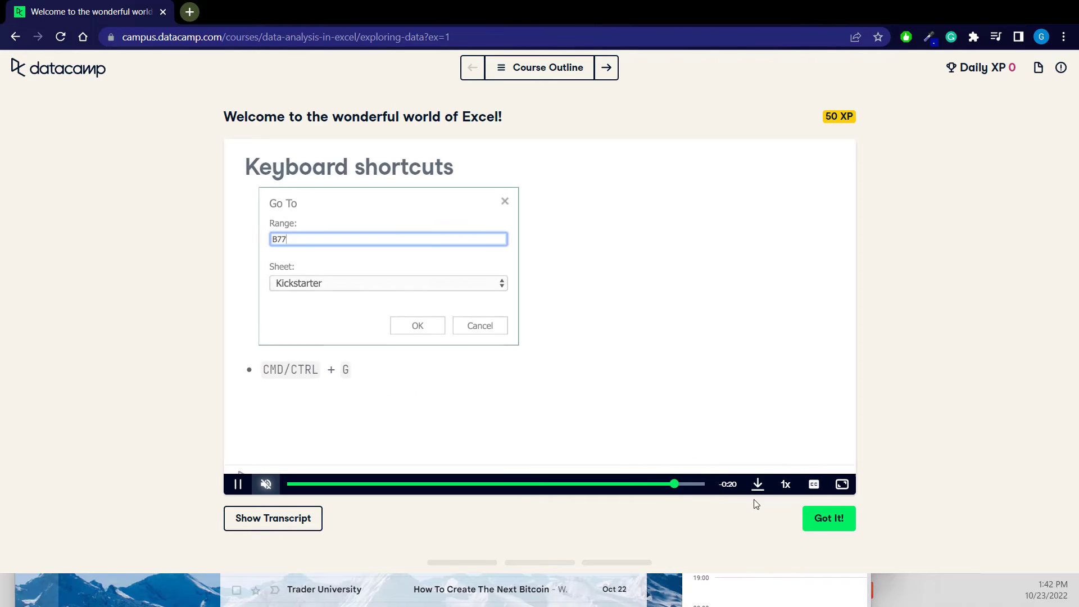
pyautogui.click(605, 67)
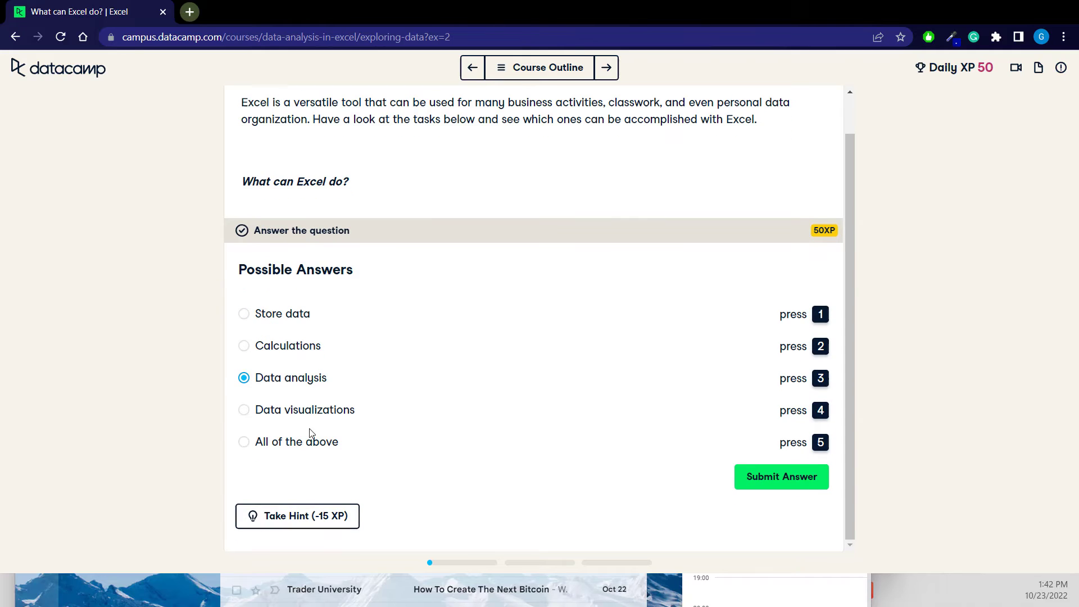
pyautogui.click(243, 442)
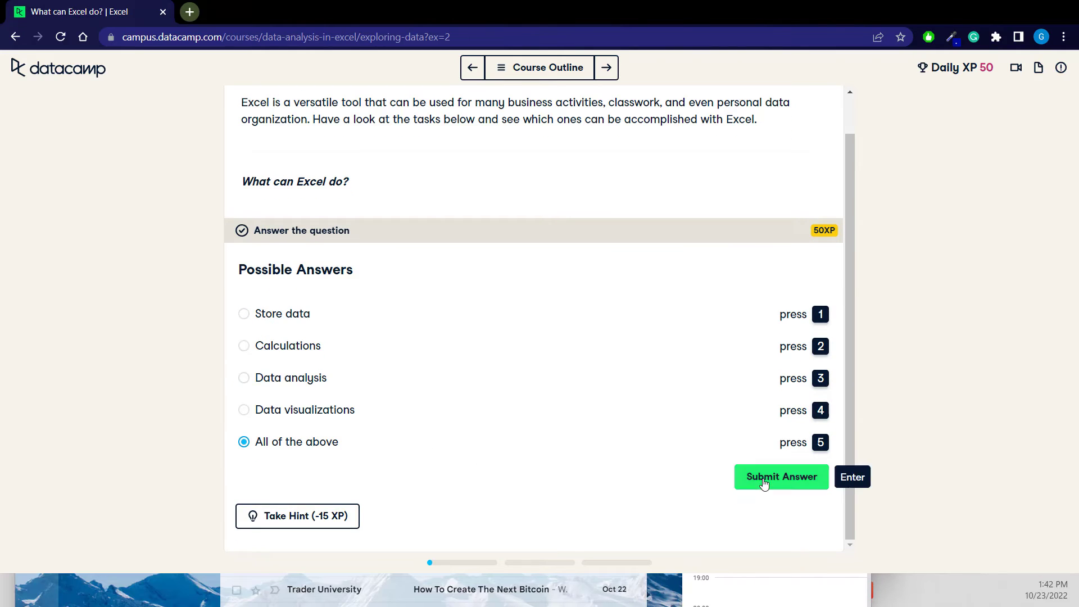
pyautogui.click(781, 476)
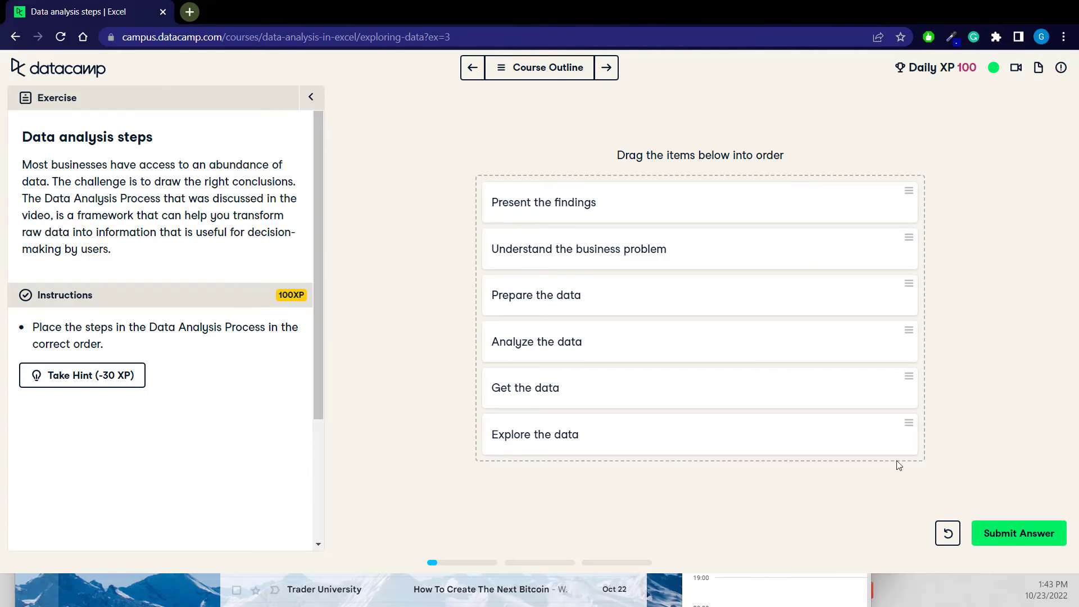
pyautogui.click(1019, 533)
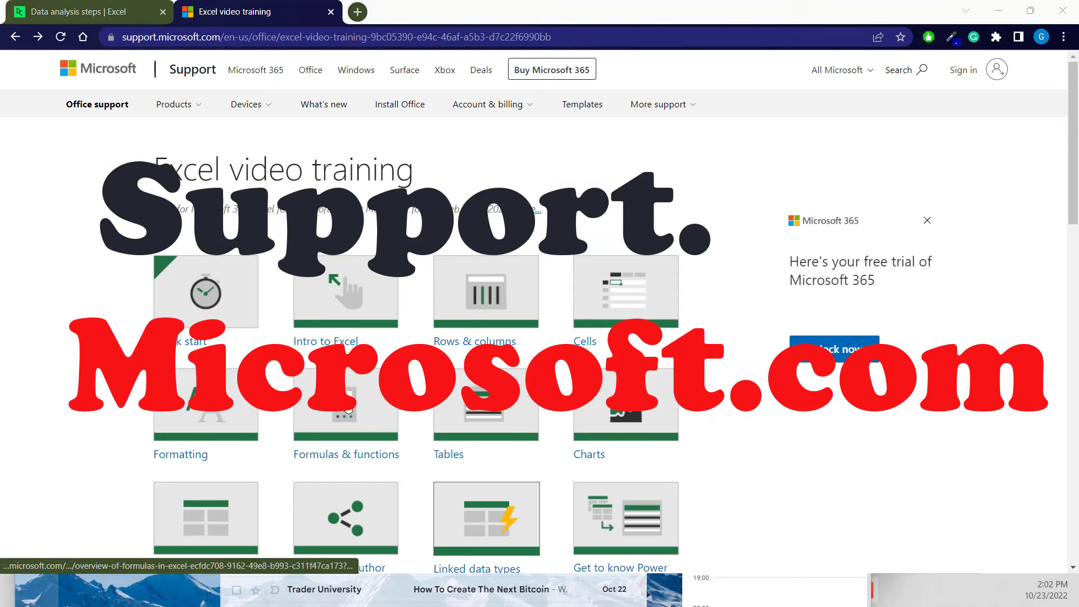
# Step: Read the COUNTIF examples under Formulas & functions, then go to Google Dataset Search
pyautogui.click(346, 406)
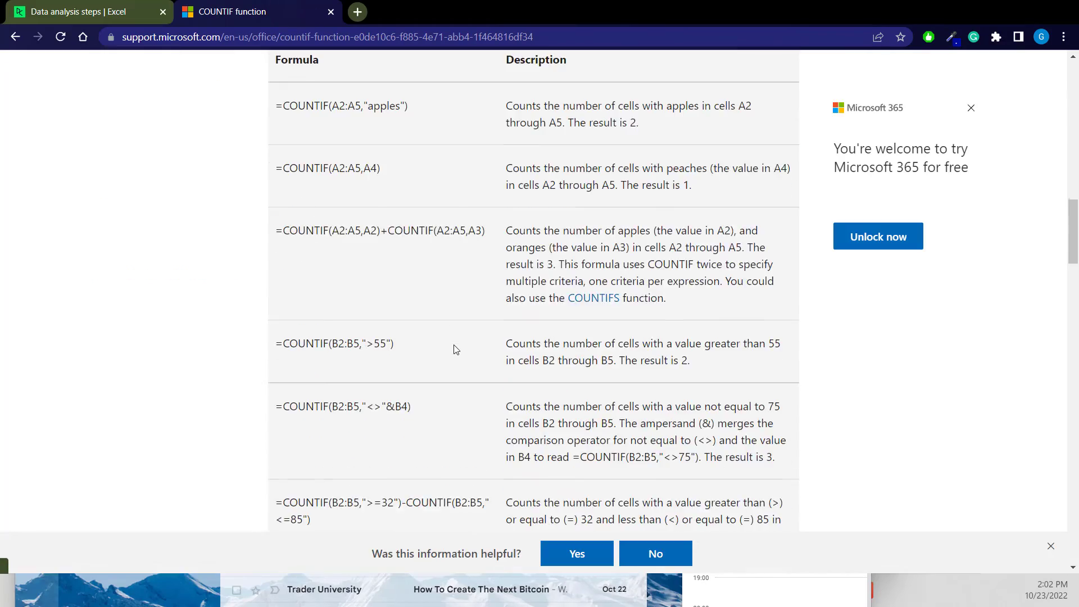
pyautogui.scroll(-3)
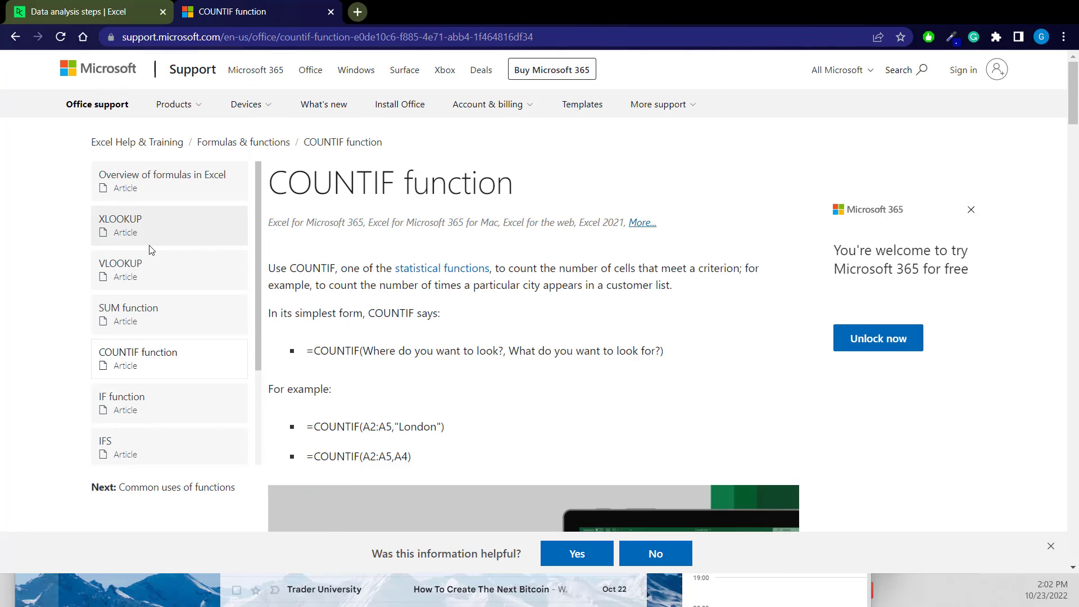
pyautogui.click(120, 218)
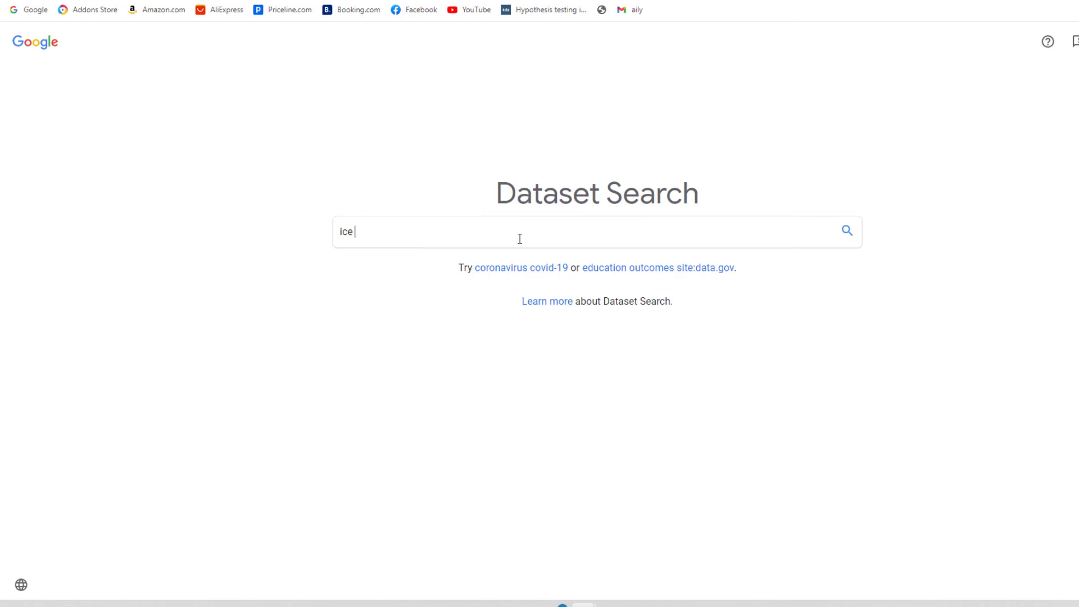
# Step: Search Google Dataset Search for 'ice cream' and view the Kaggle Ice Cream Dataset details
pyautogui.write('cream')
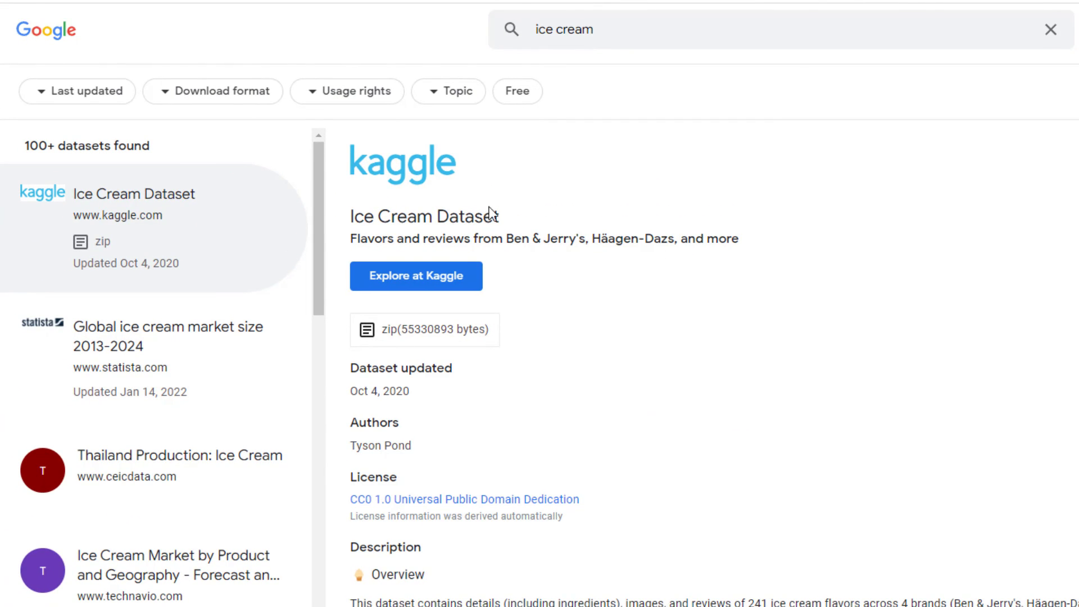
pyautogui.moveTo(471, 500)
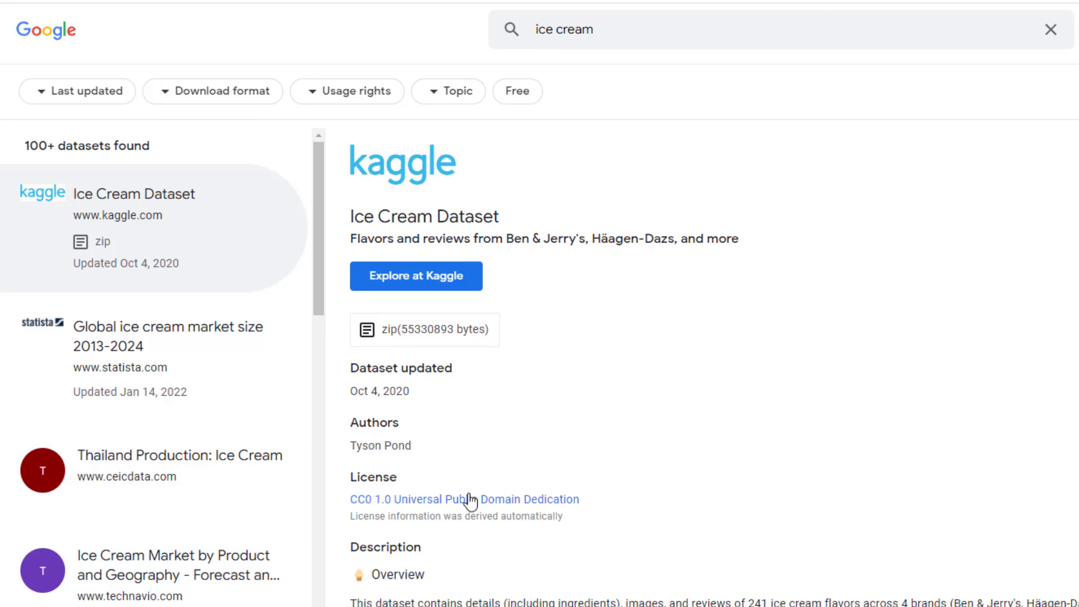
pyautogui.moveTo(435, 108)
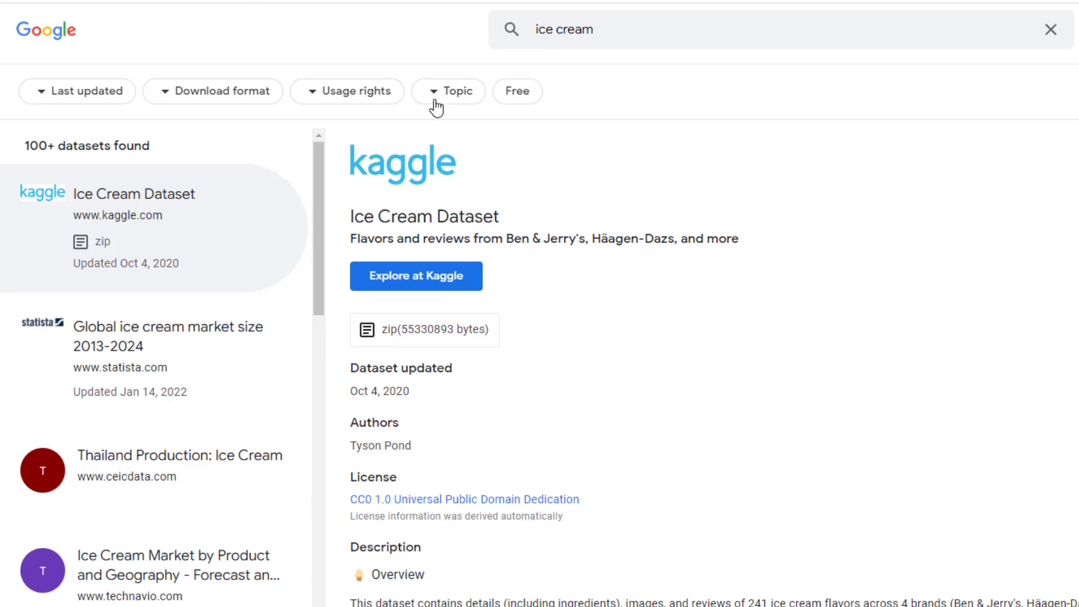